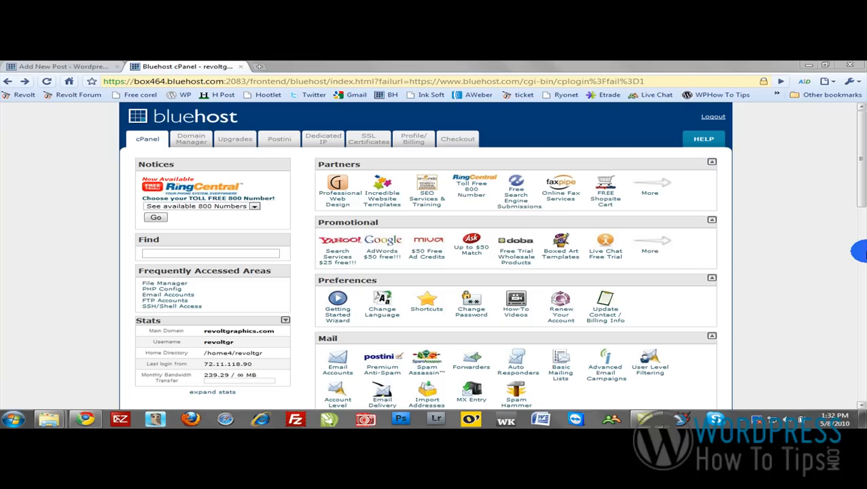
mouse_move(807, 212)
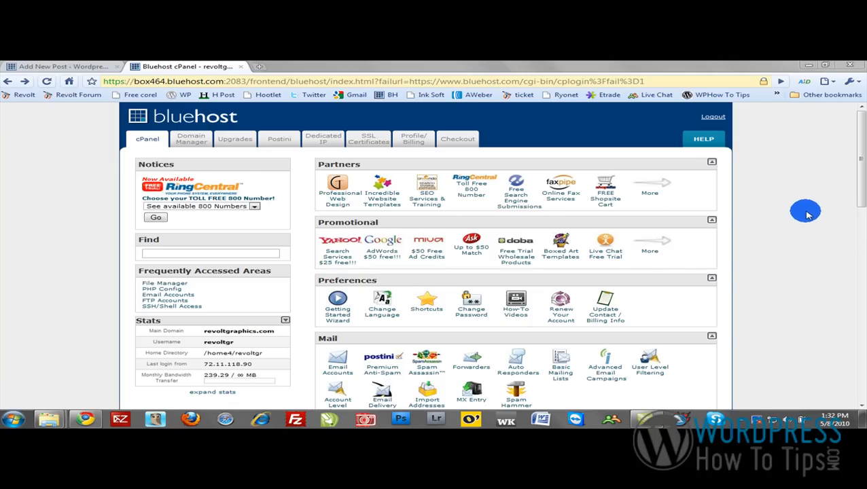
Select PHP5 (FastCGI) as the PHP handler in PHP Config and save the changes
scroll("down", 3)
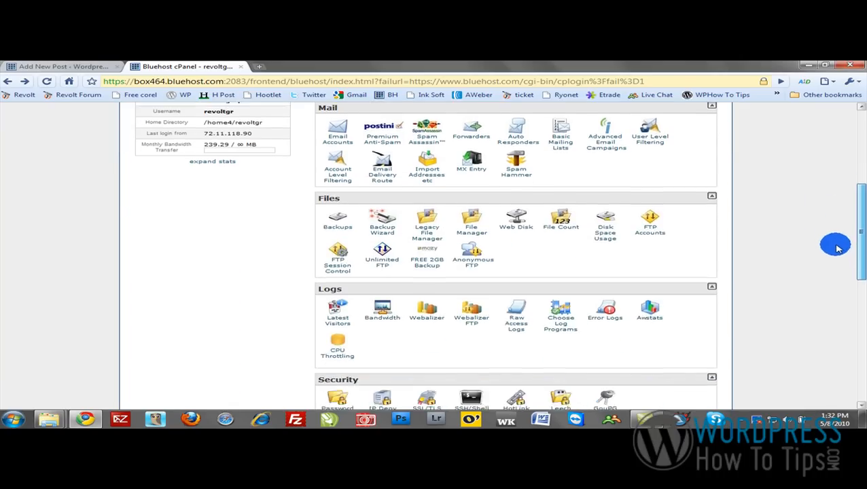
scroll("down", 3)
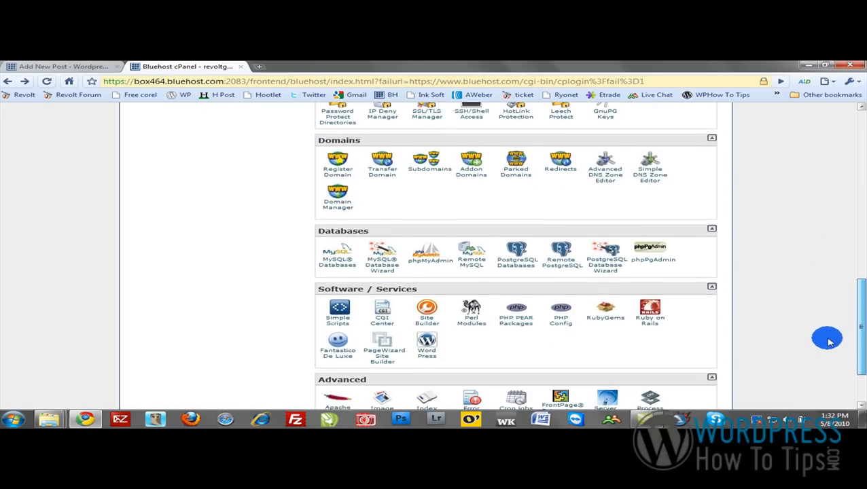
mouse_move(560, 313)
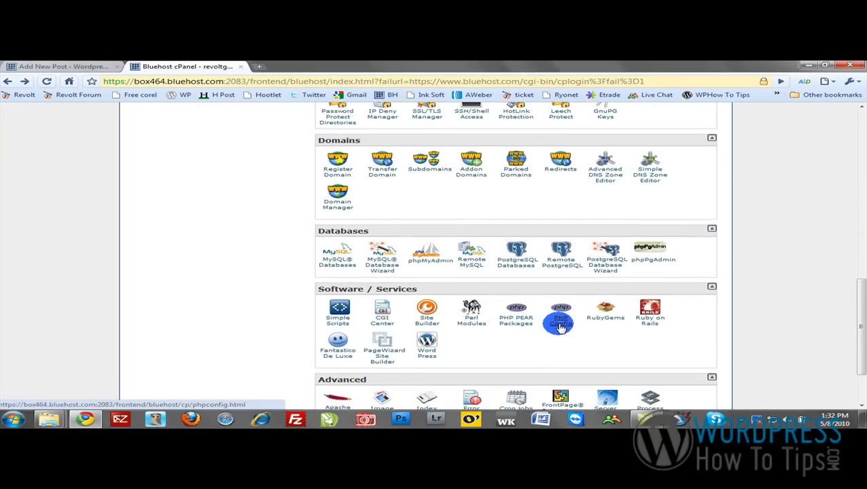
mouse_move(373, 293)
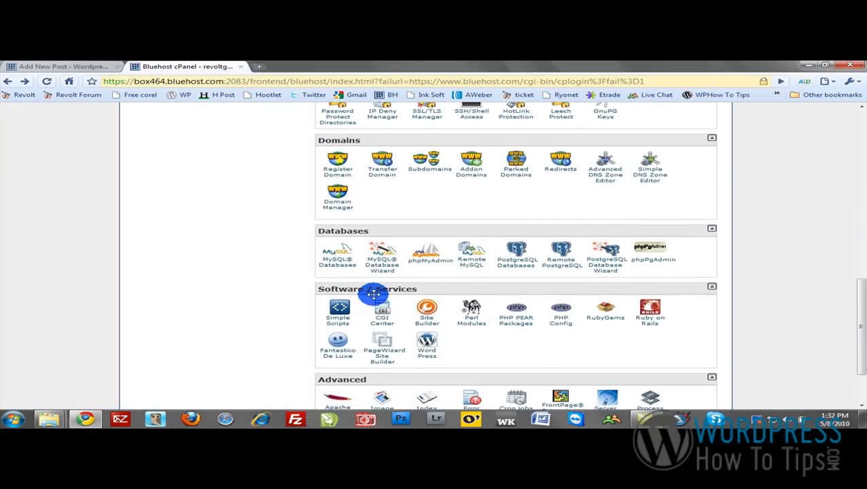
mouse_move(568, 342)
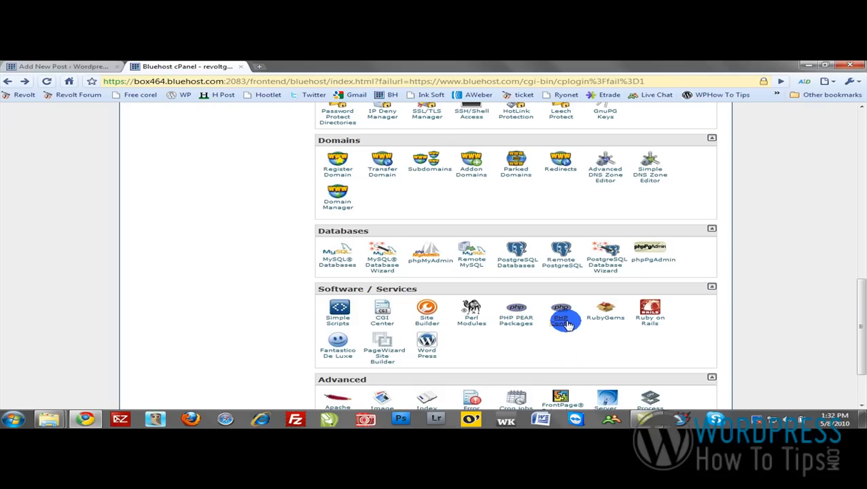
left_click(560, 313)
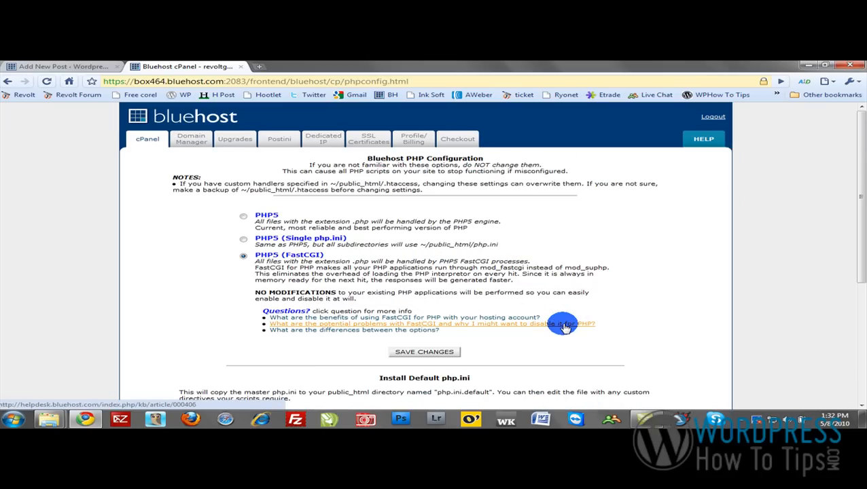
mouse_move(383, 216)
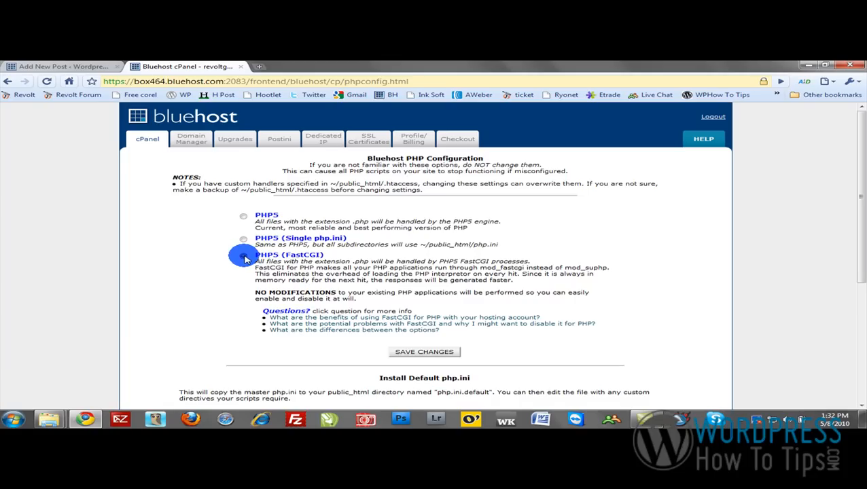
left_click(244, 256)
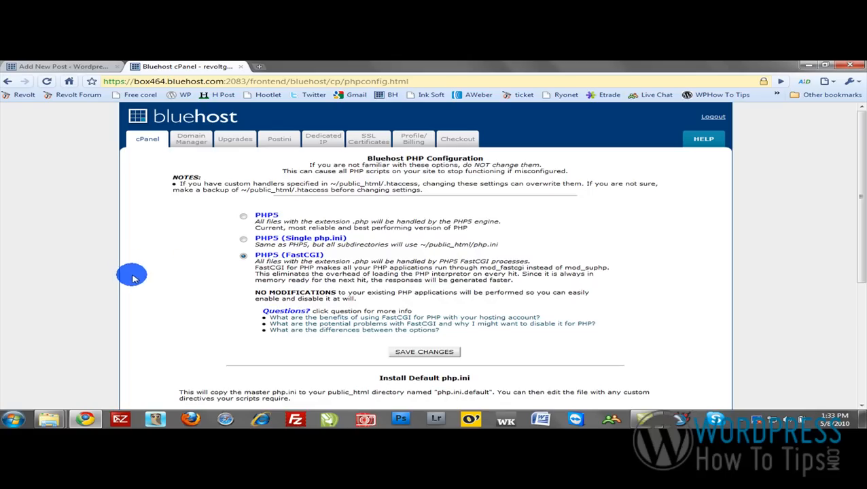
mouse_move(248, 275)
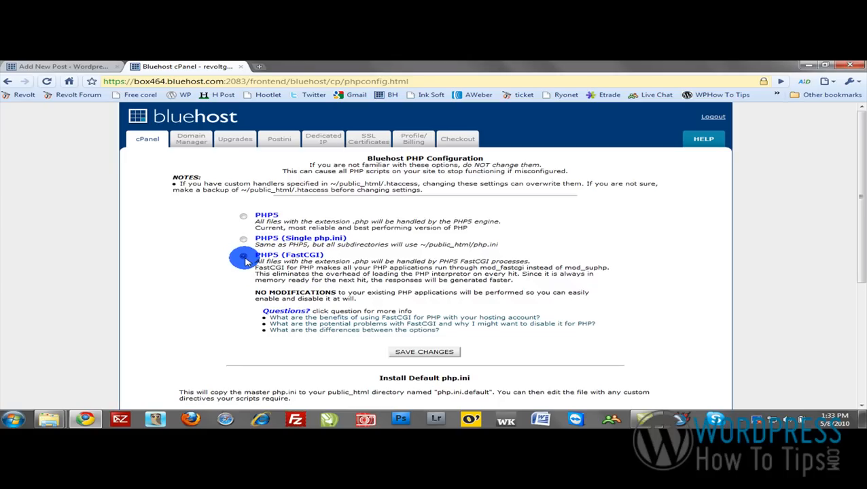
left_click(243, 255)
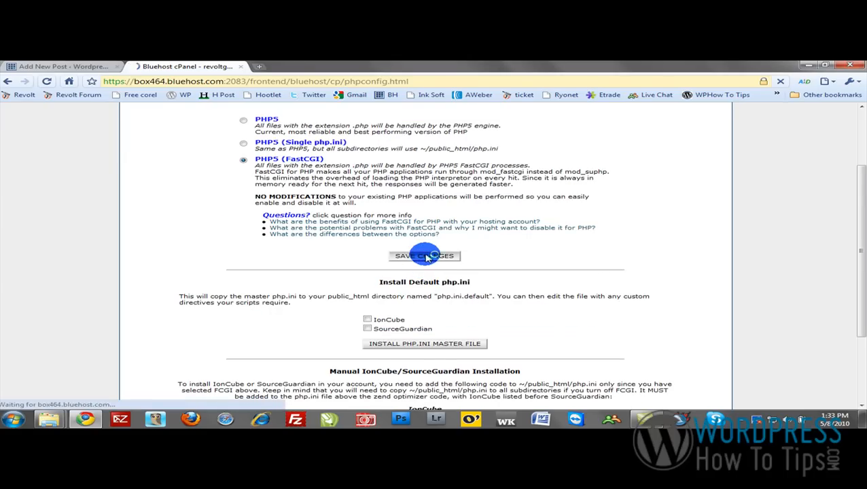
left_click(424, 256)
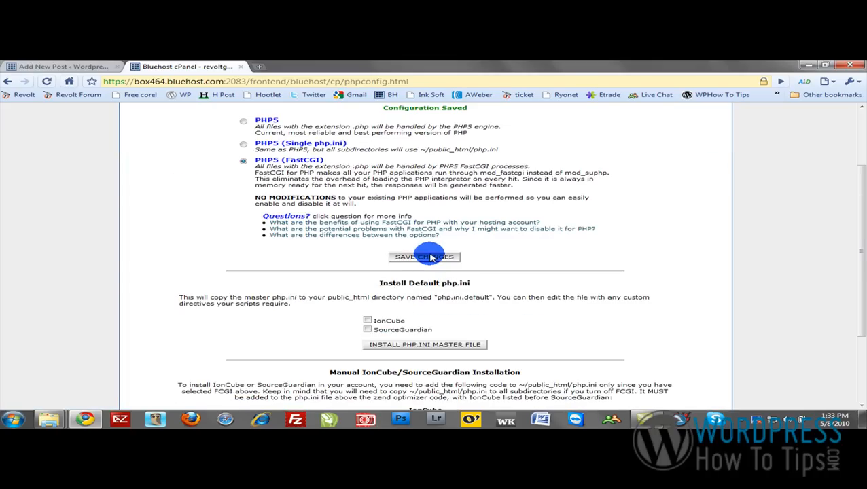
Install the php.ini master file, creating php.ini.default in public_html
scroll("down", 3)
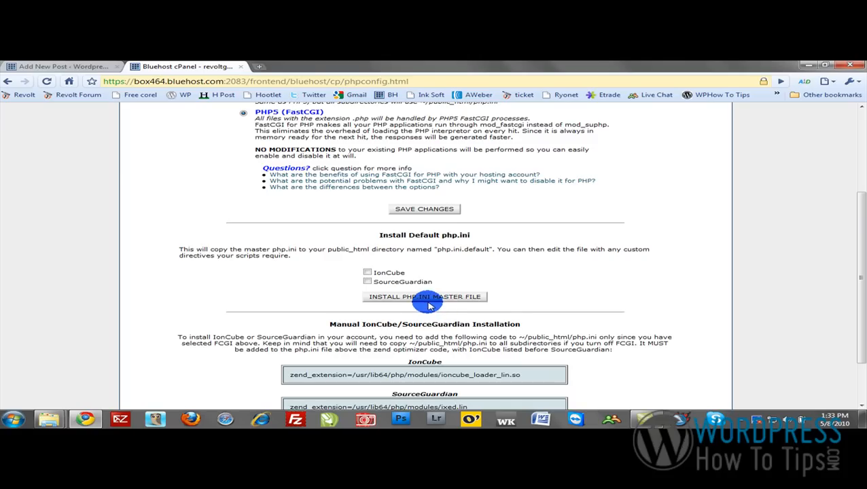
mouse_move(483, 301)
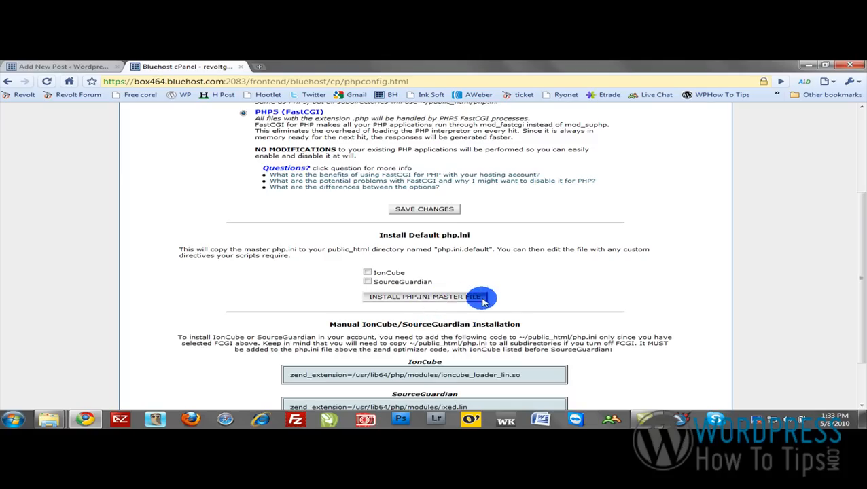
mouse_move(413, 305)
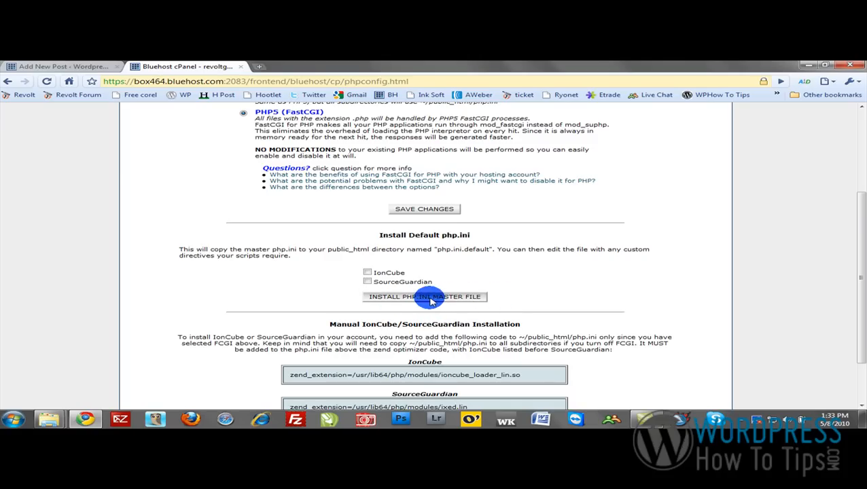
mouse_move(474, 302)
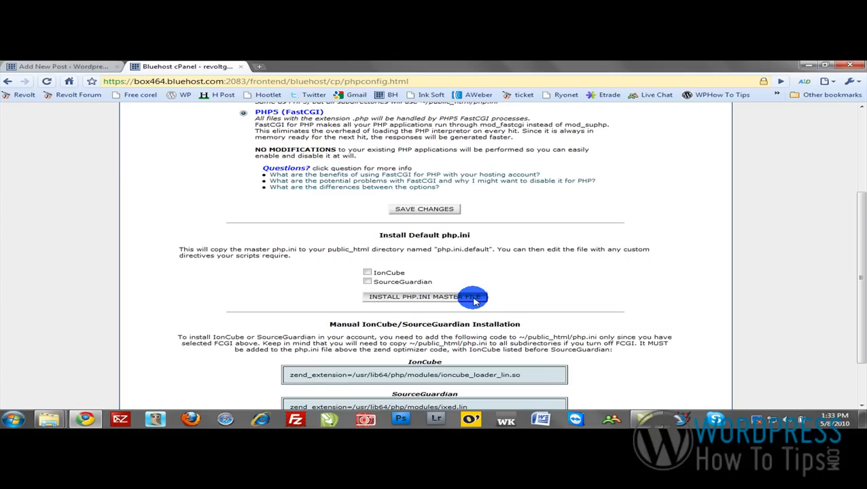
left_click(424, 296)
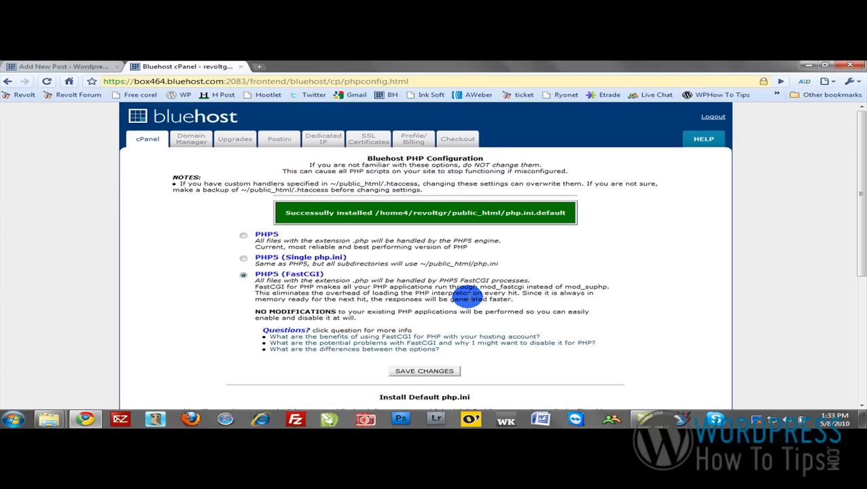
mouse_move(380, 212)
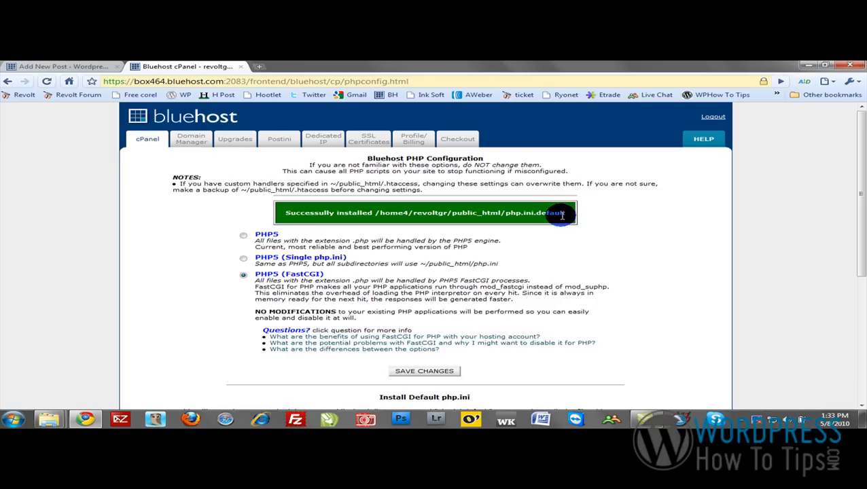
mouse_move(533, 219)
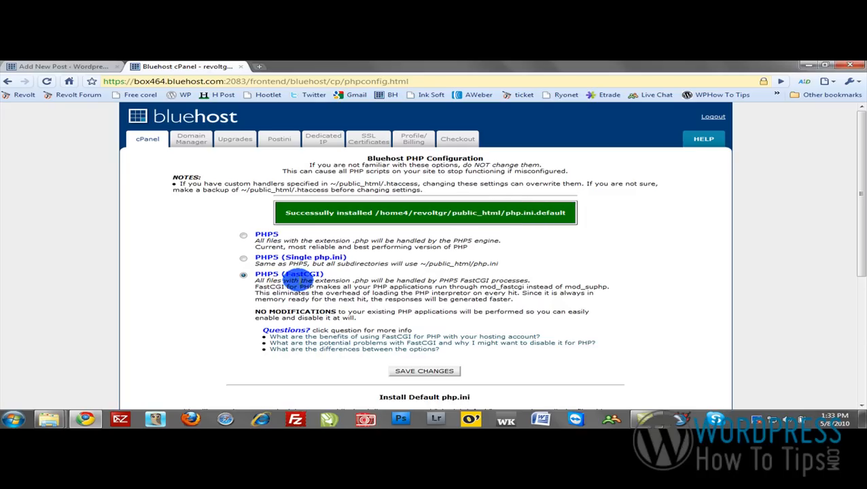
mouse_move(338, 272)
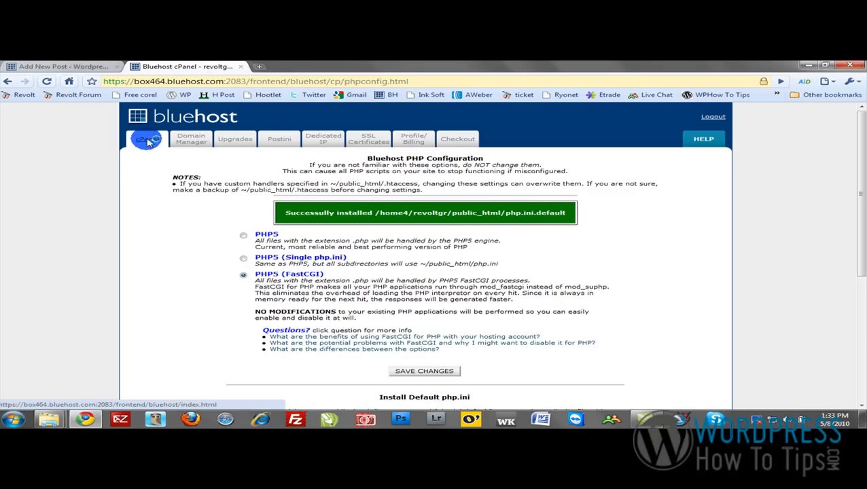
From the cPanel home page, launch File Manager on the Web Root (public_html/www)
left_click(147, 139)
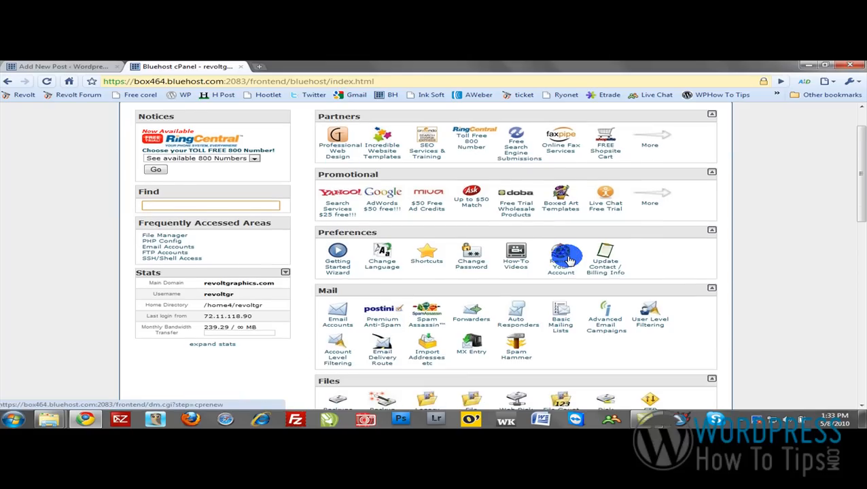
scroll("down", 3)
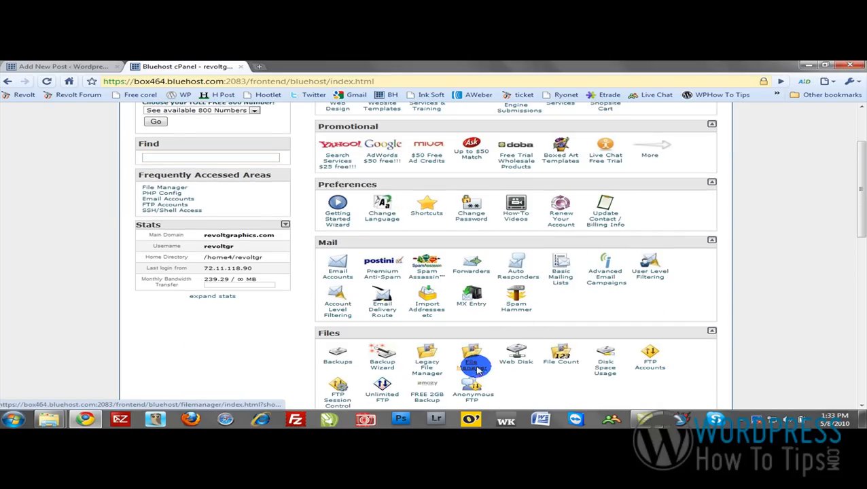
left_click(470, 356)
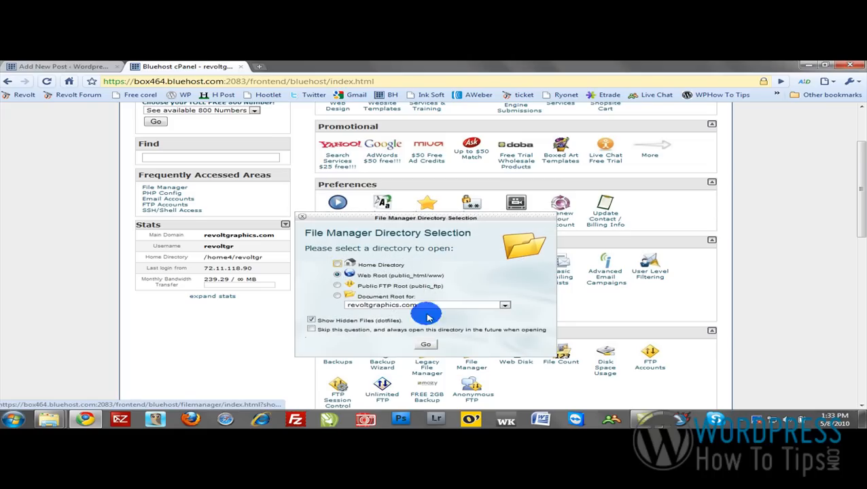
mouse_move(426, 345)
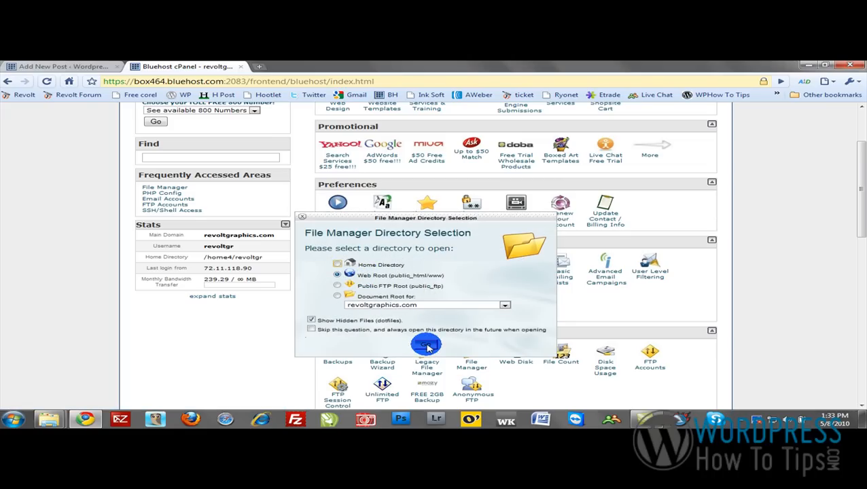
left_click(427, 345)
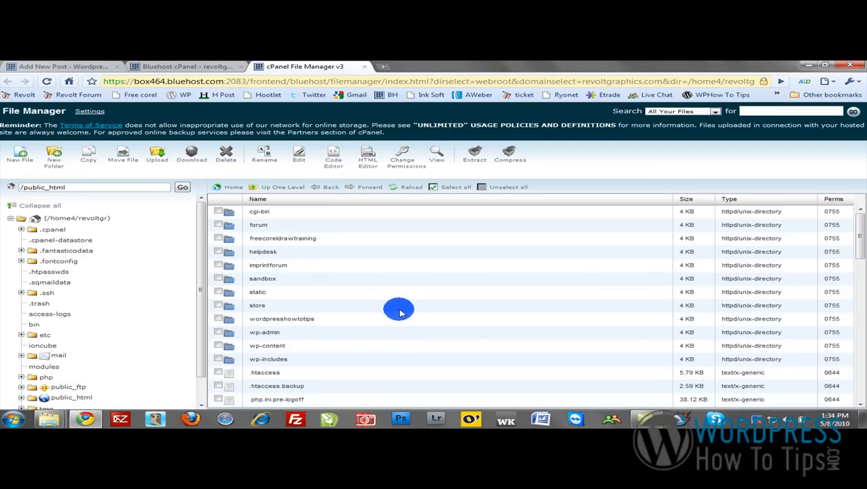
scroll("down", 3)
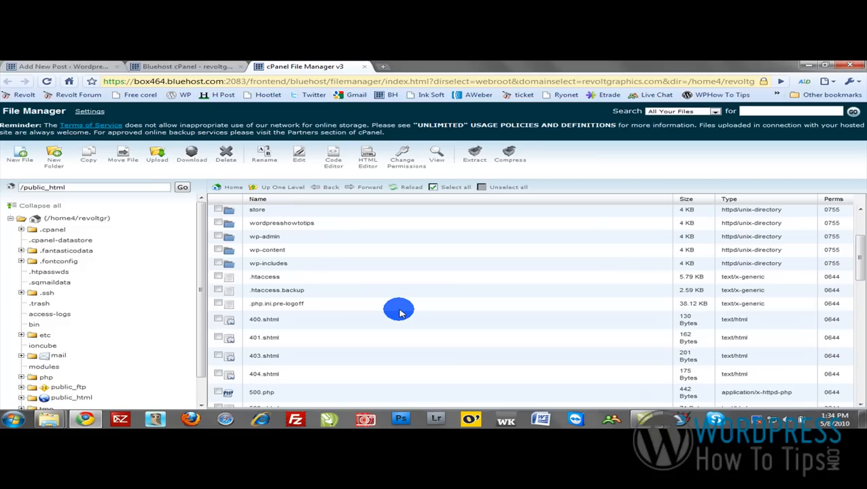
scroll("up", 3)
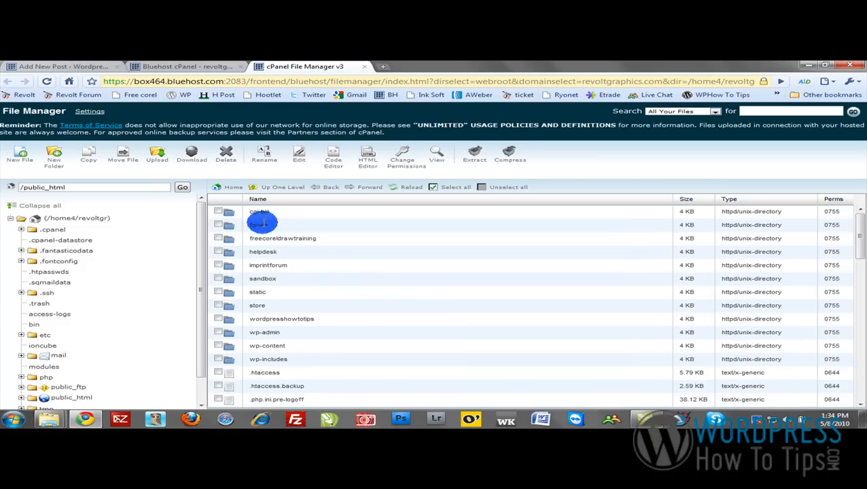
scroll("down", 3)
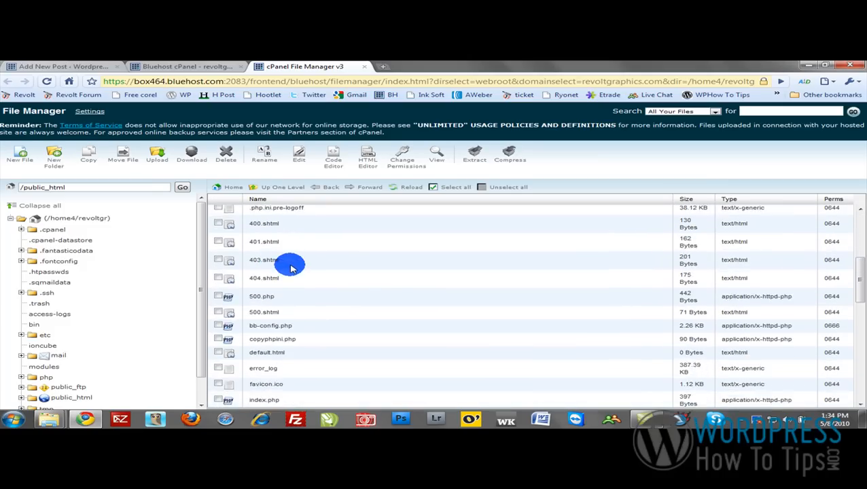
scroll("down", 3)
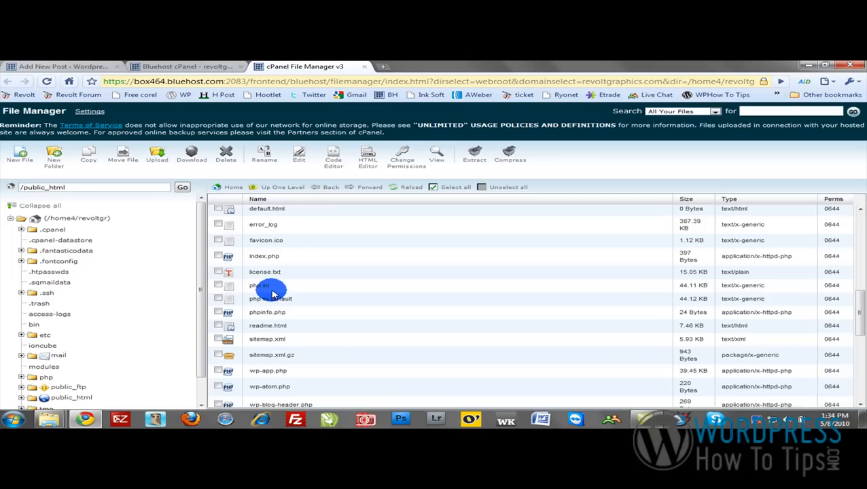
mouse_move(275, 299)
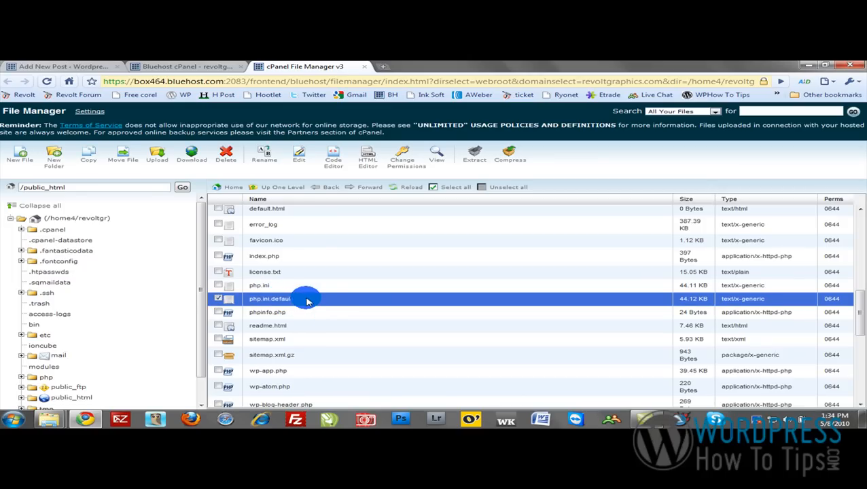
mouse_move(278, 179)
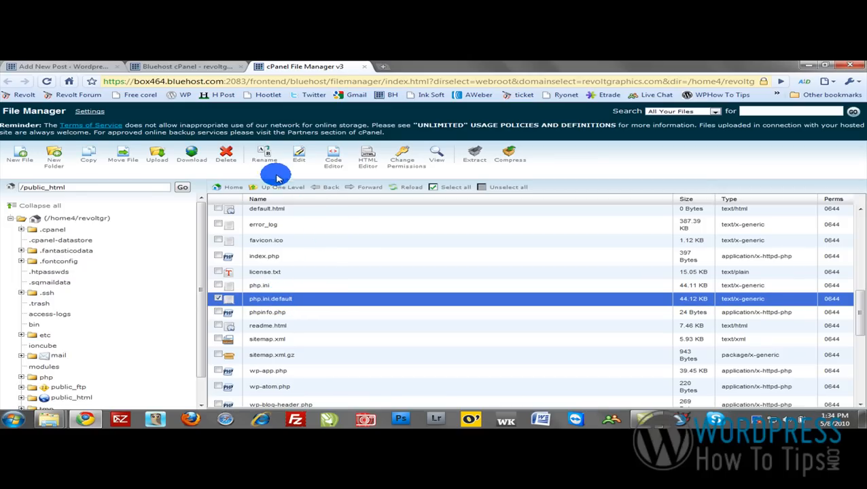
Rename php.ini.default, trimming '.default' so the new name reads php.ini
left_click(264, 157)
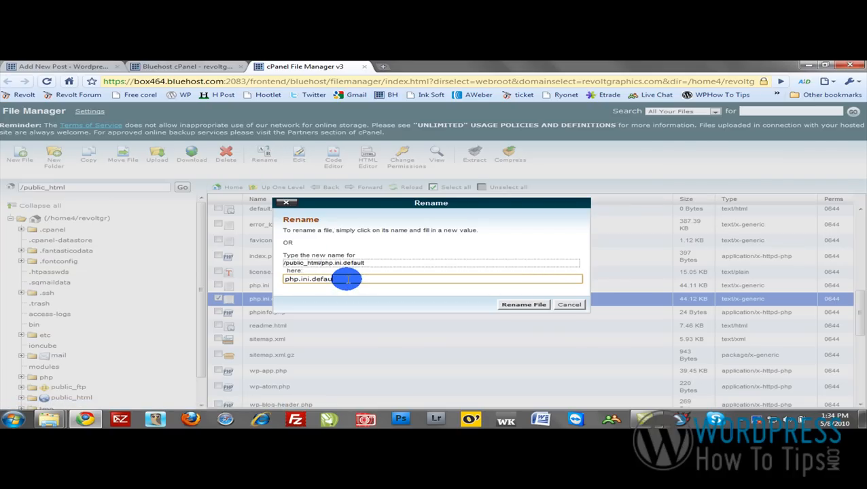
key("BackSpace")
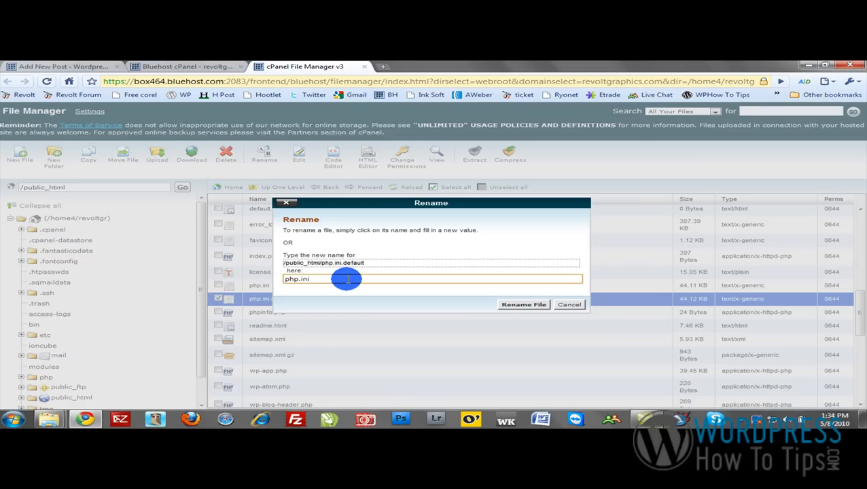
mouse_move(493, 291)
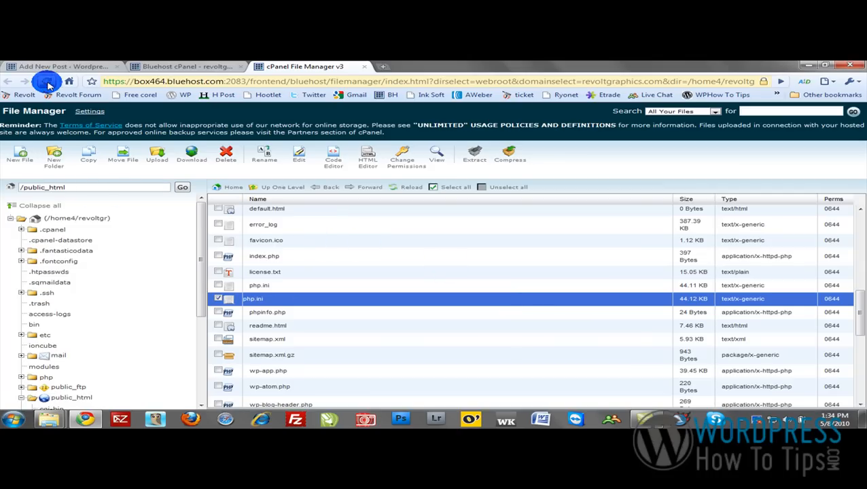
left_click(46, 81)
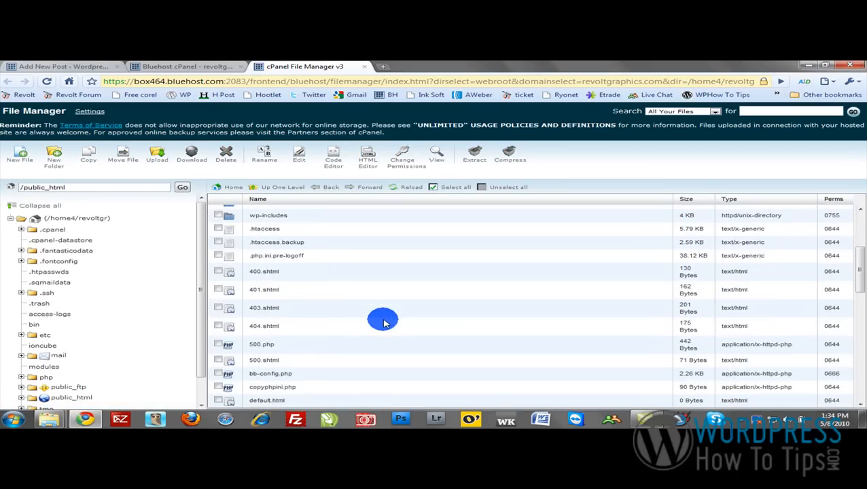
scroll("down", 3)
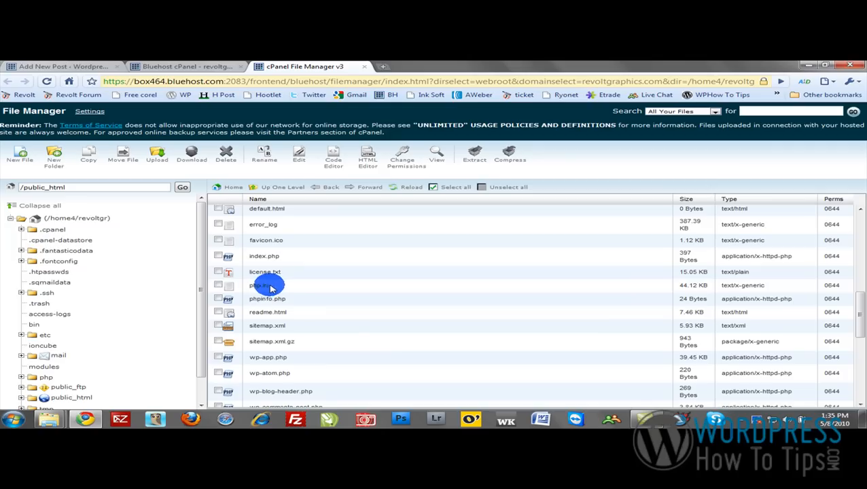
left_click(265, 286)
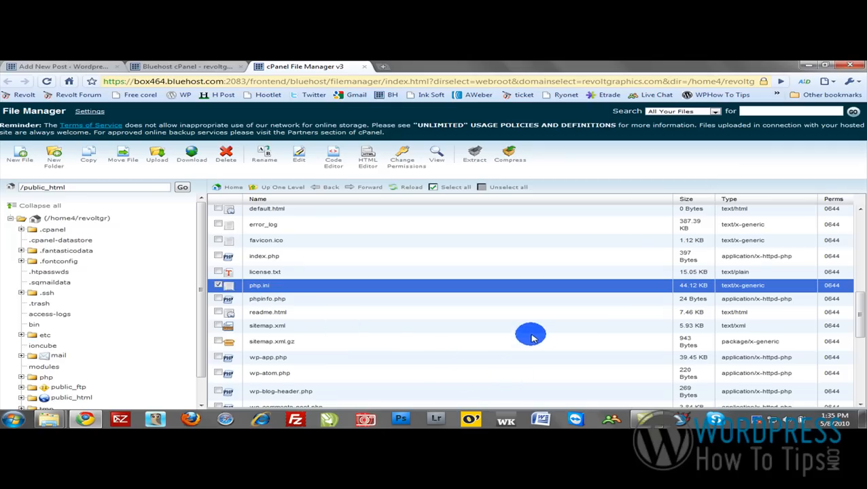
mouse_move(293, 265)
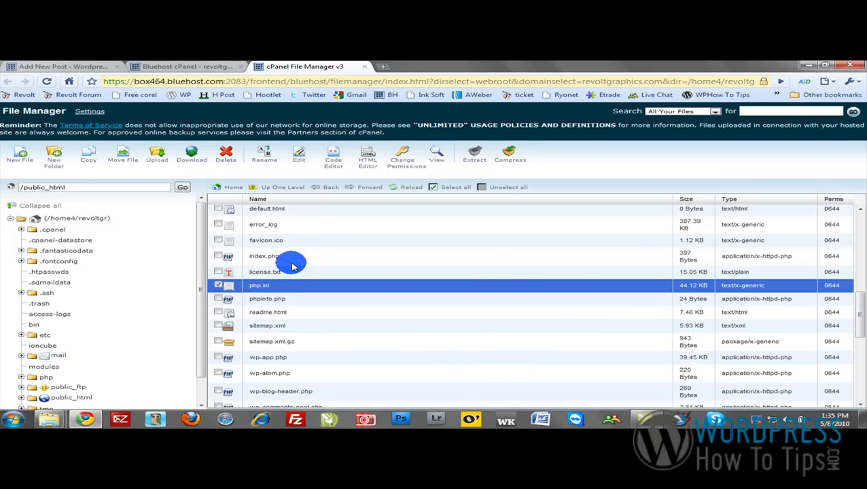
mouse_move(341, 242)
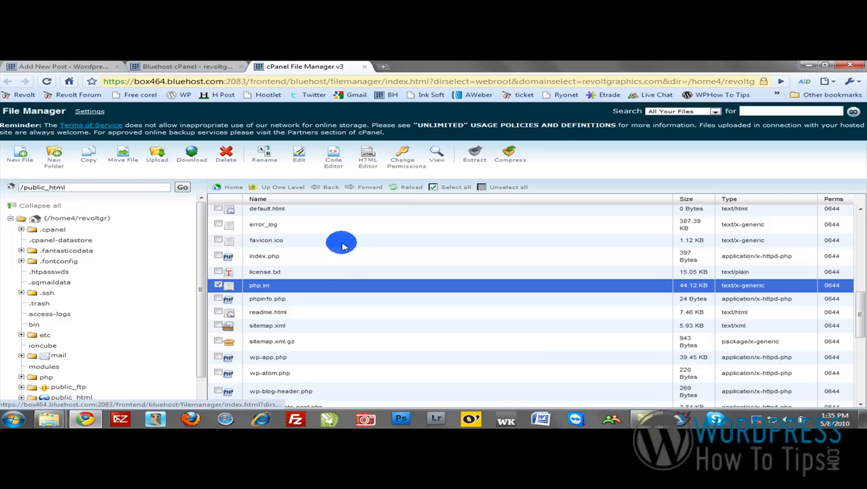
mouse_move(333, 156)
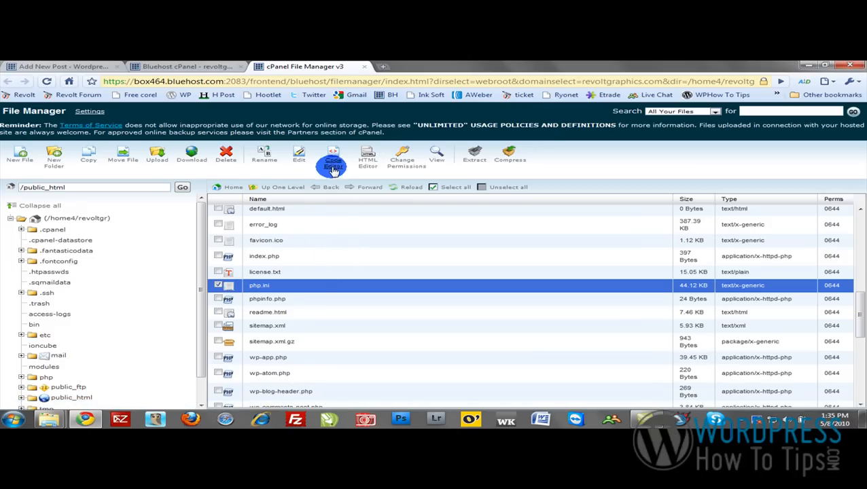
Load php.ini into the Code Editor, confirming the default encoding
left_click(333, 158)
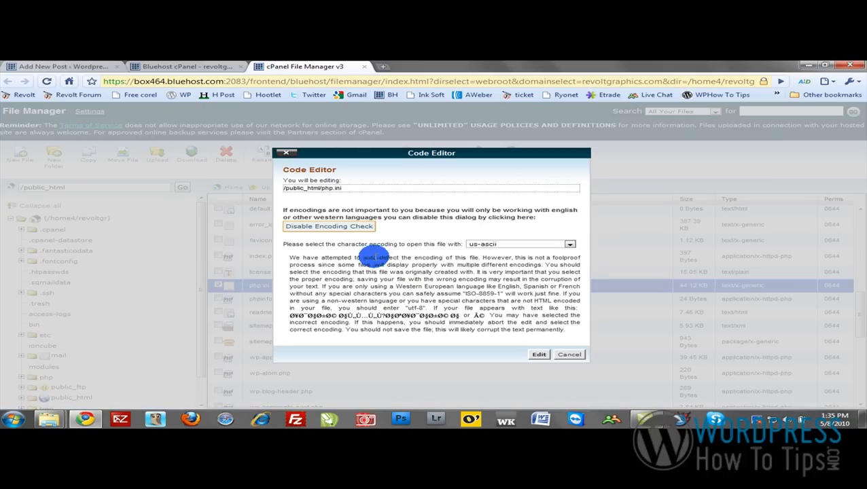
mouse_move(538, 353)
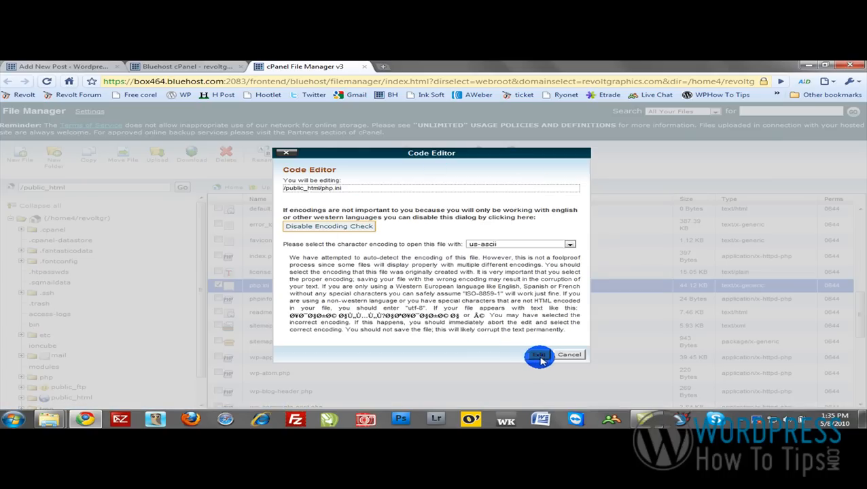
left_click(538, 355)
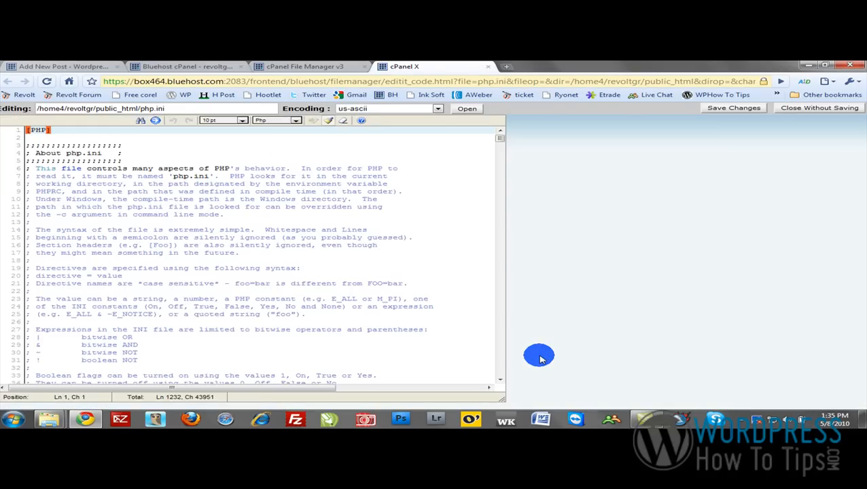
Change zlib.output_compression from Off to On in php.ini
scroll("down", 3)
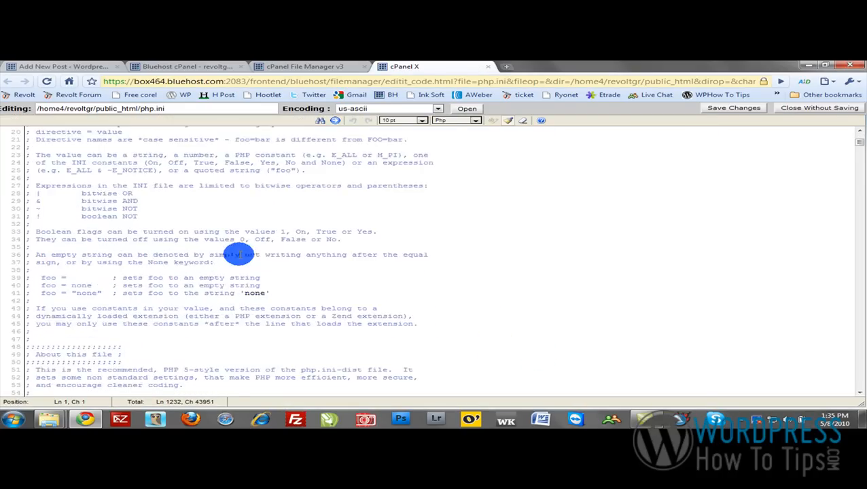
scroll("down", 3)
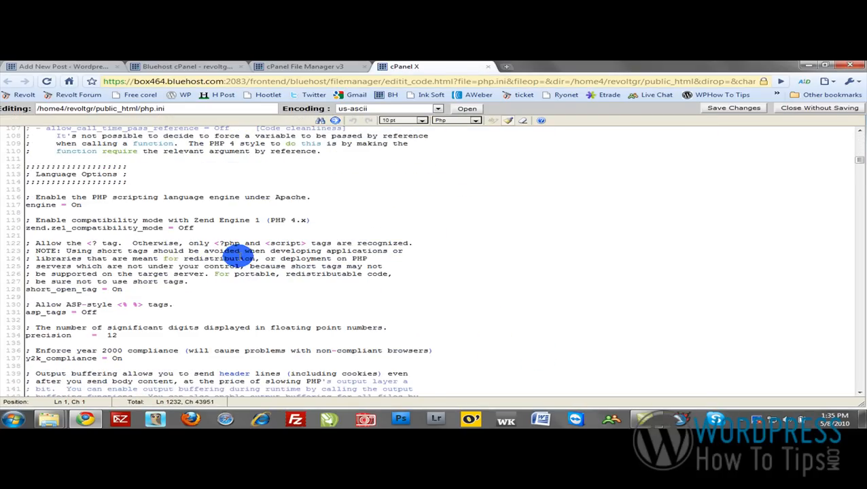
scroll("down", 3)
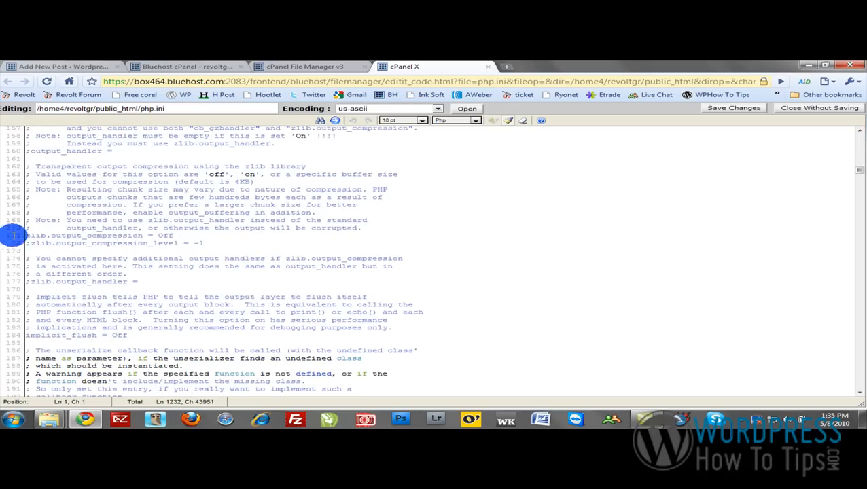
mouse_move(43, 242)
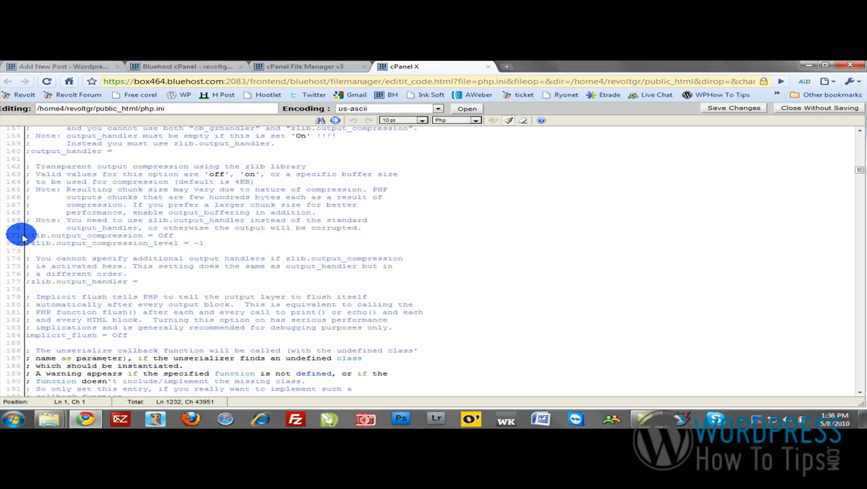
mouse_move(201, 239)
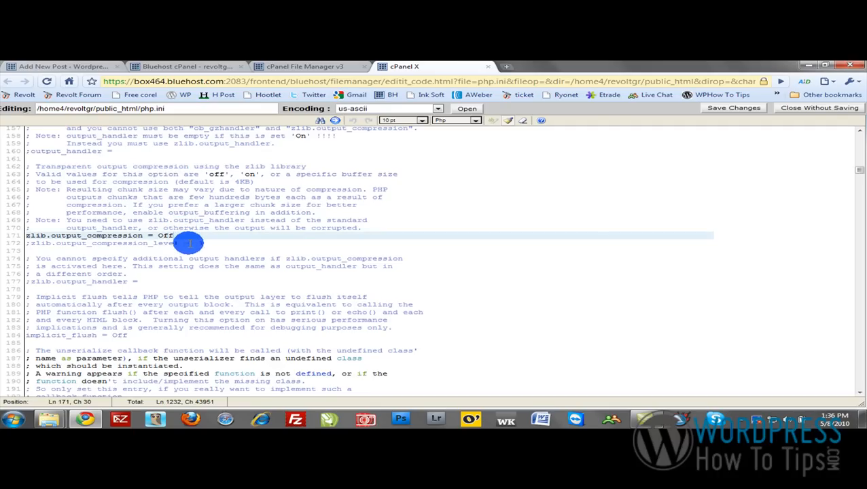
key("BackSpace")
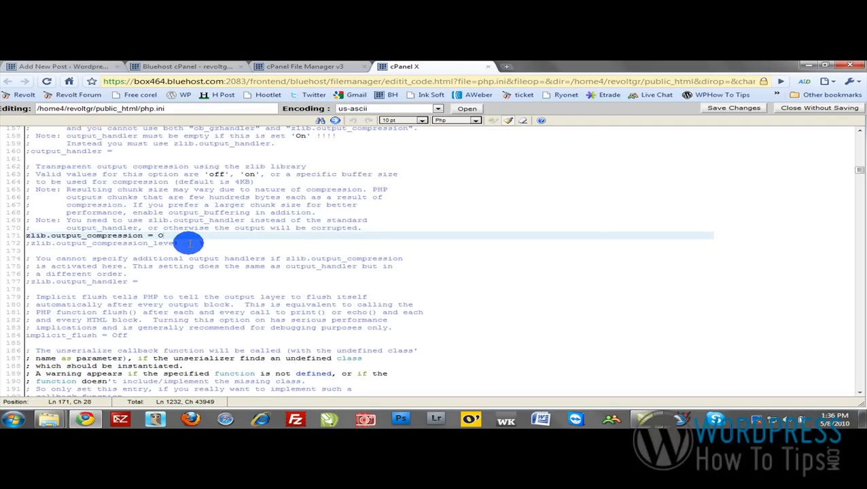
type("n")
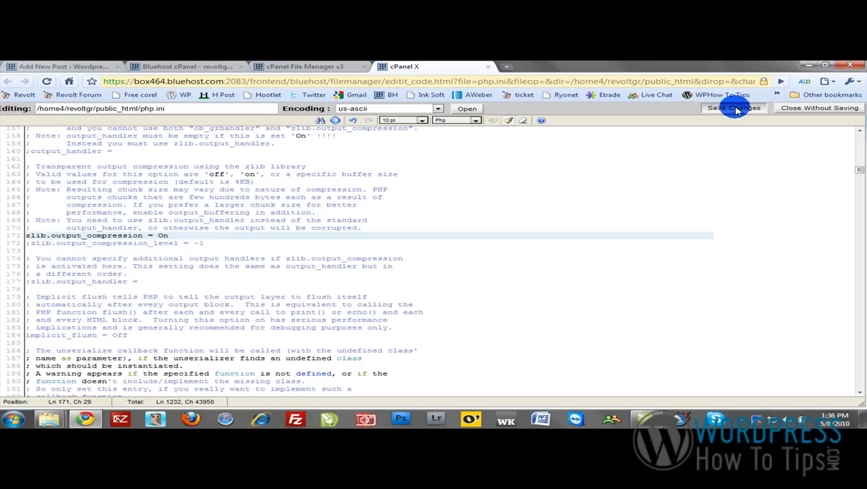
Save php.ini with compression On and continue editing the file
left_click(734, 108)
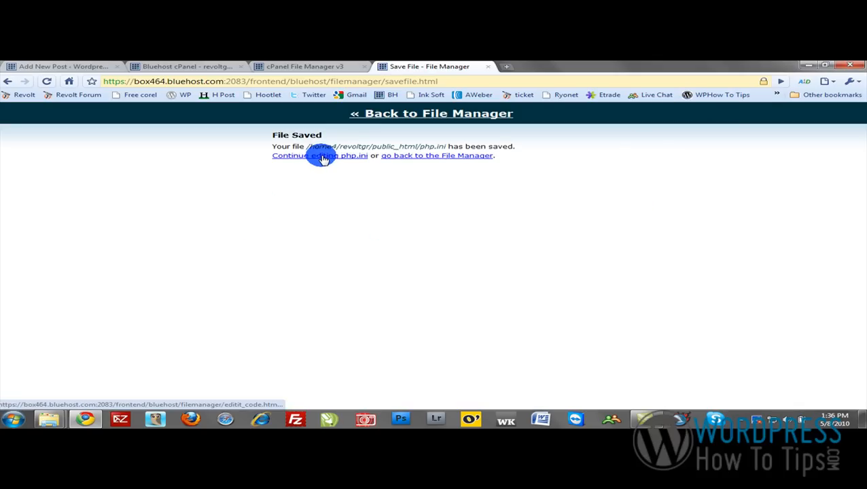
left_click(320, 155)
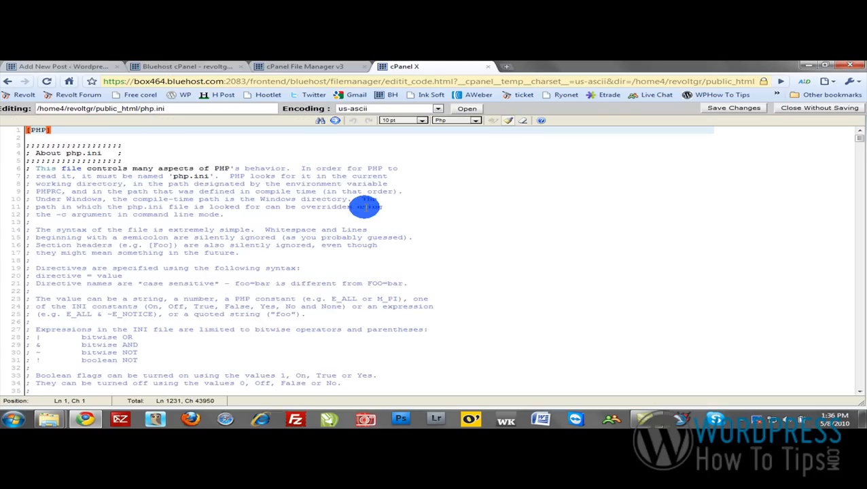
Replace zlib.output_compression_level -1 with 9 and save php.ini
scroll("down", 3)
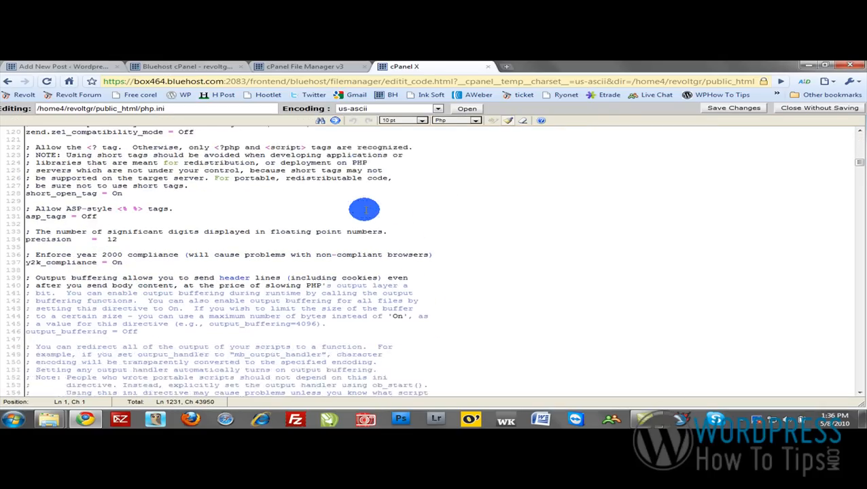
scroll("down", 3)
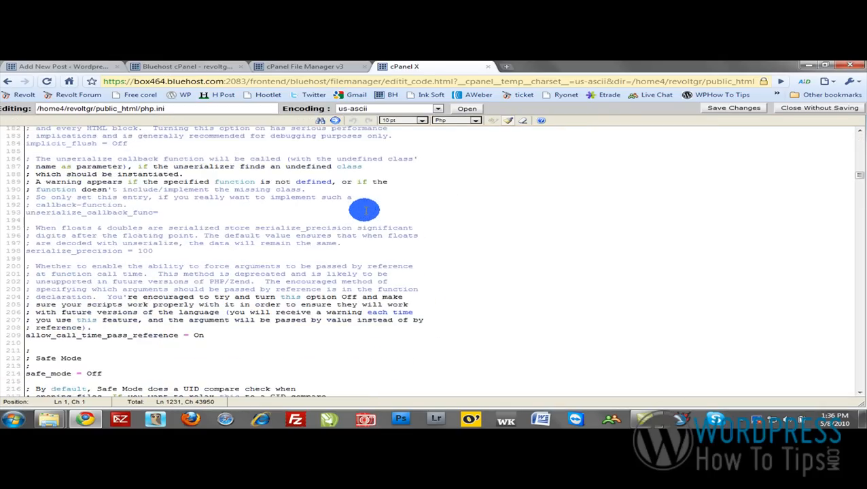
scroll("up", 3)
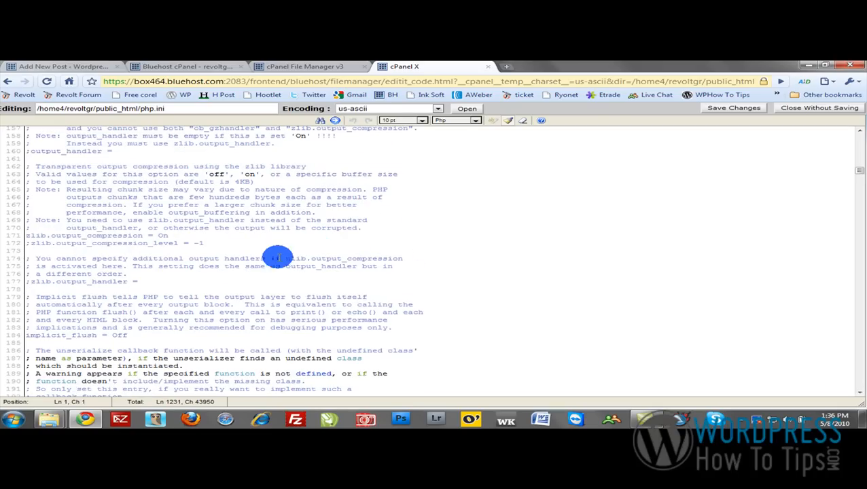
mouse_move(242, 242)
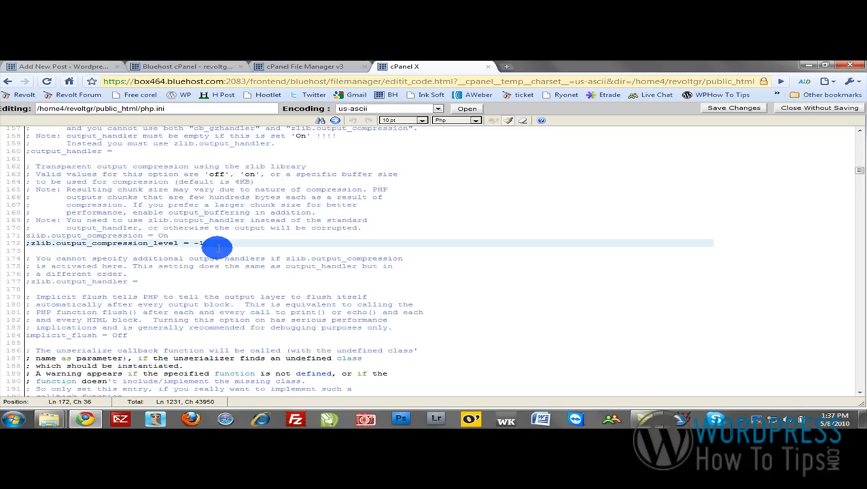
type("9")
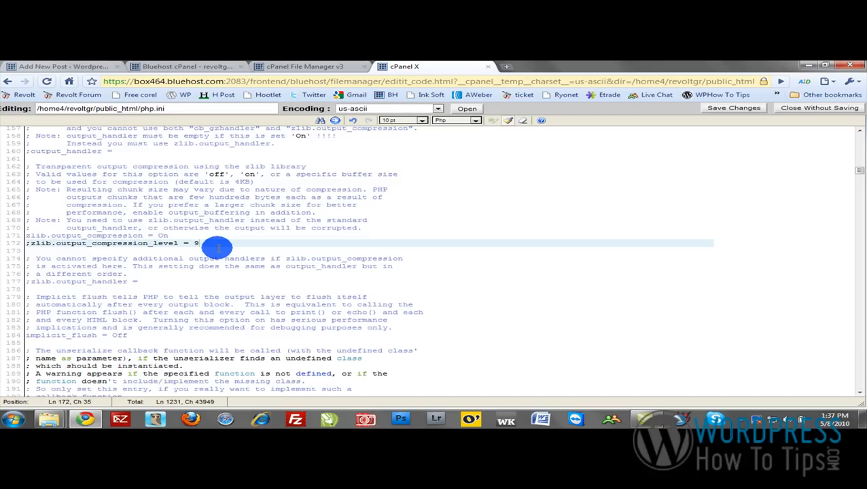
mouse_move(614, 226)
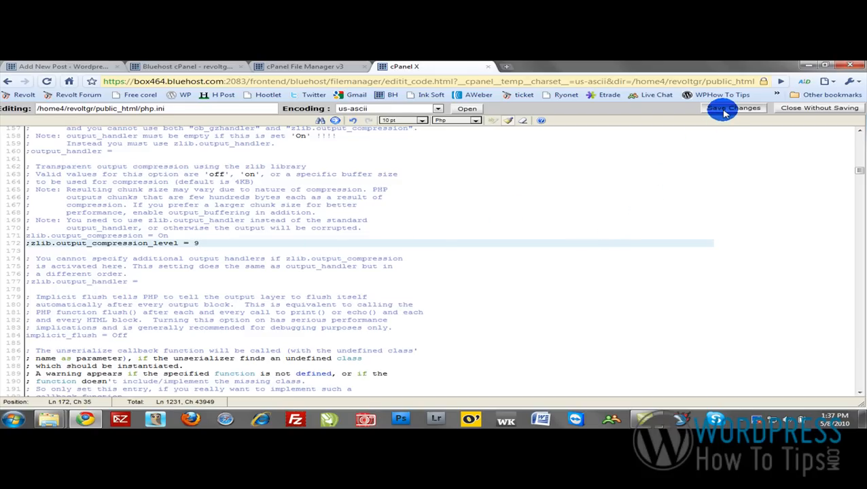
left_click(734, 108)
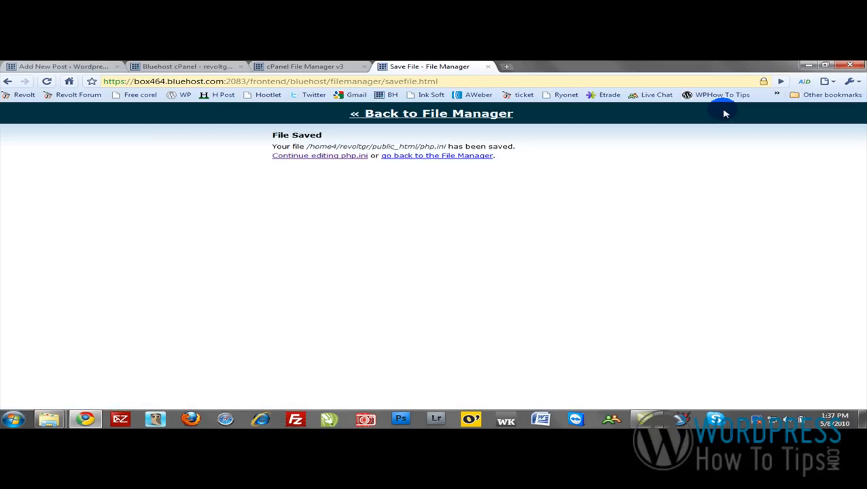